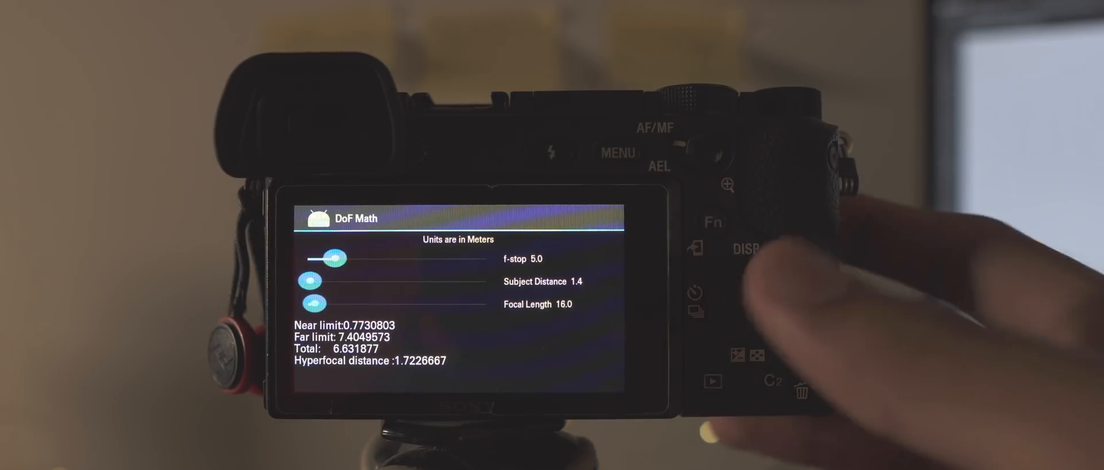
- Move the sliders to f/4.2 and 1.8 m subject distance so depth of field recalculates
left_click_drag(345, 259, 331, 259)
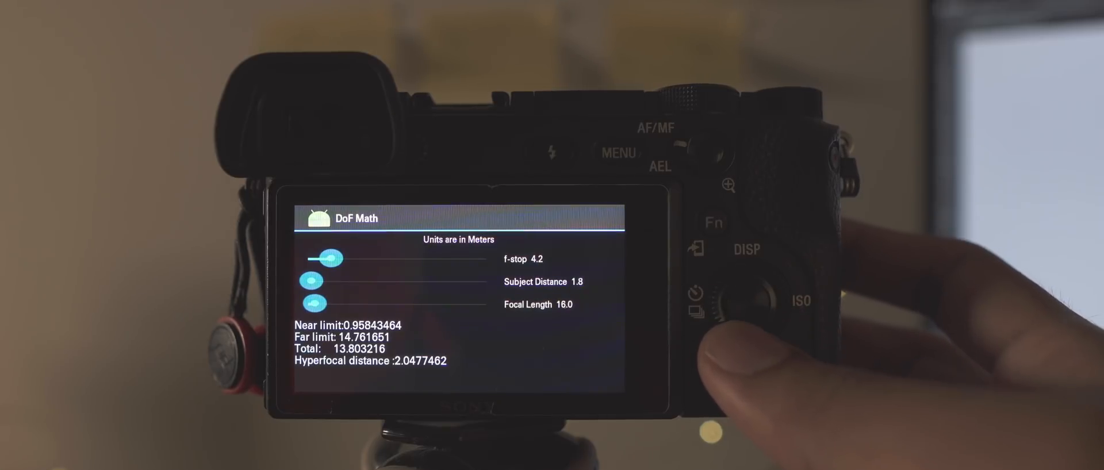
left_click_drag(310, 304, 327, 304)
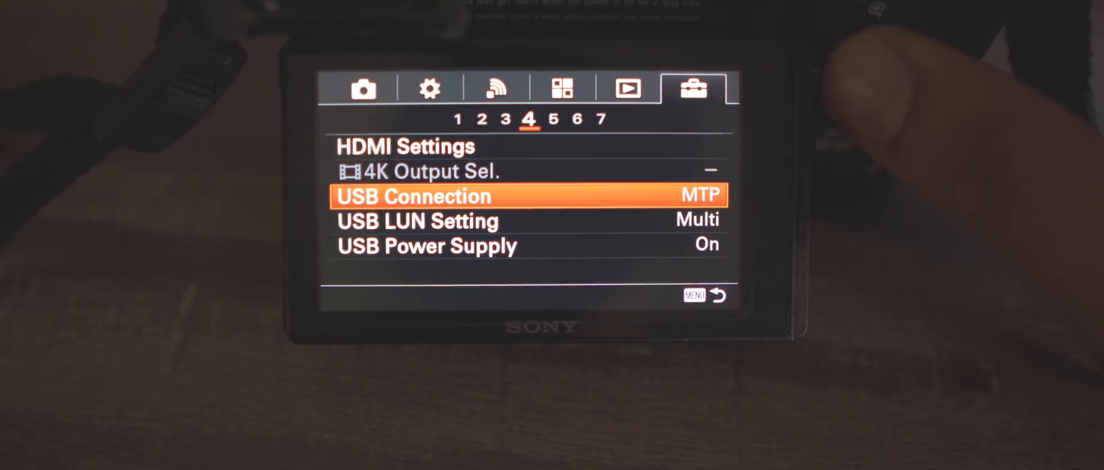
- Choose MTP as the USB Connection option on Setup page 4
left_click(413, 195)
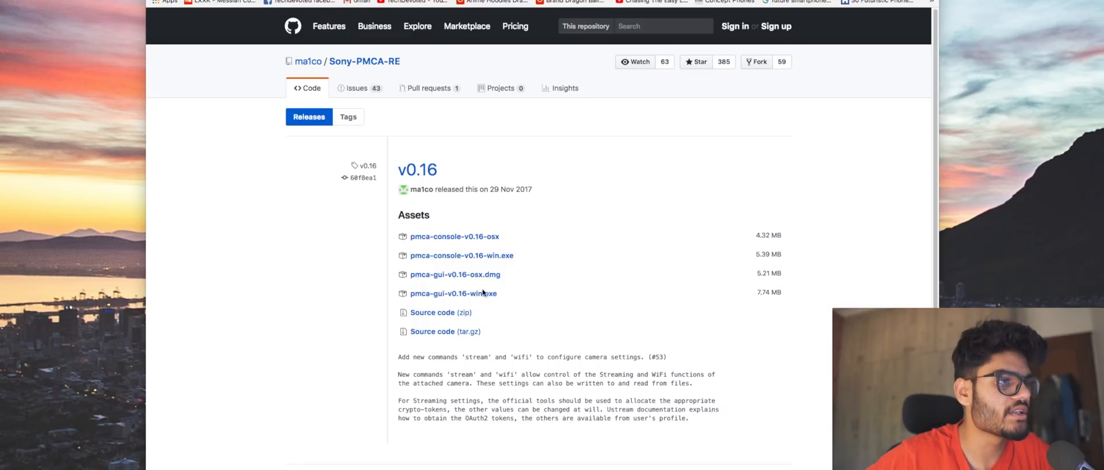
mouse_move(493, 280)
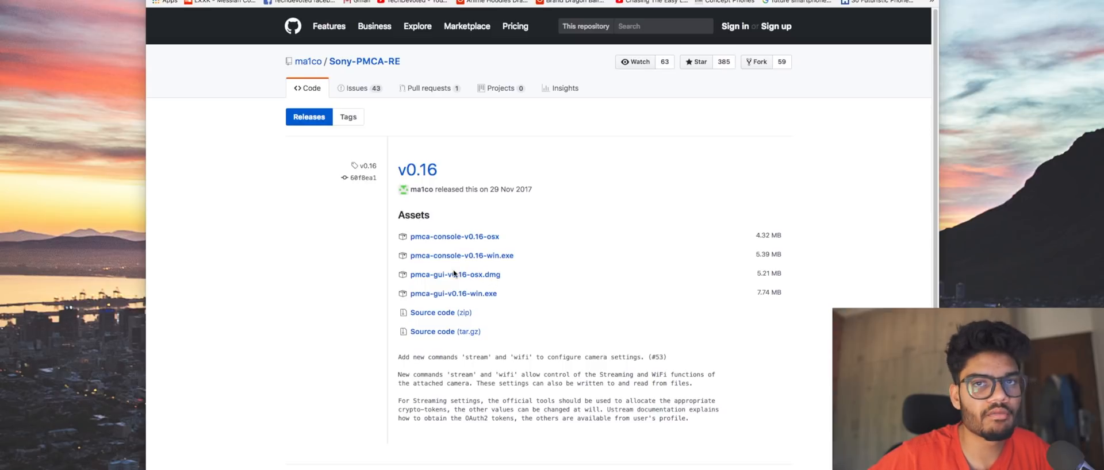
mouse_move(549, 267)
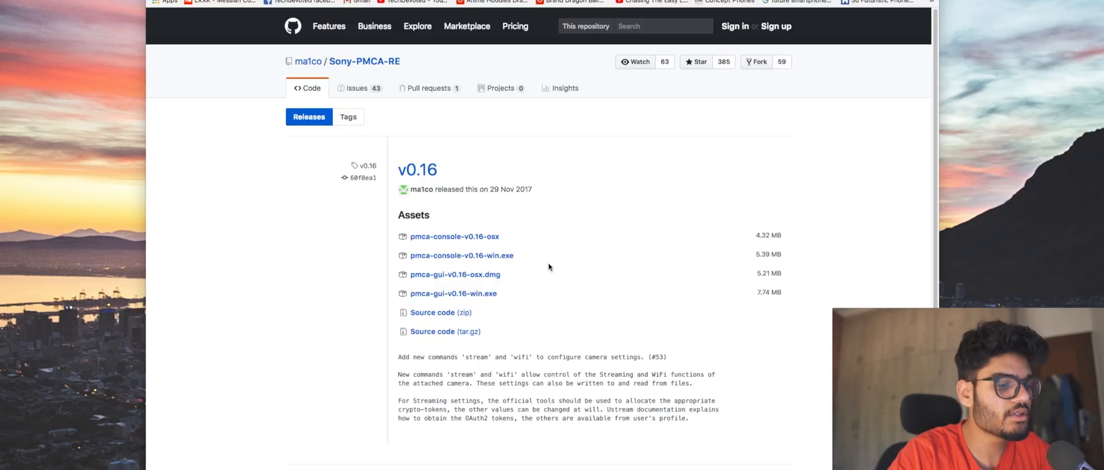
- Mount the downloaded pmca-gui-v0.16-osx.dmg via Spotlight
type("pmca-gui-v0.16-osx.dmg")
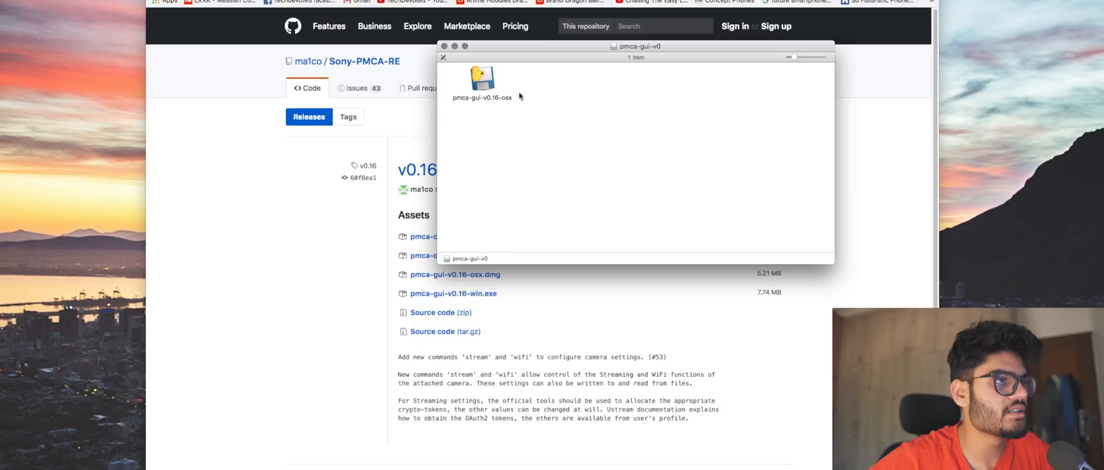
- Launch pmca-gui and read the camera info: ILCE-6300 over MTP, firmware 2.00
left_click(481, 77)
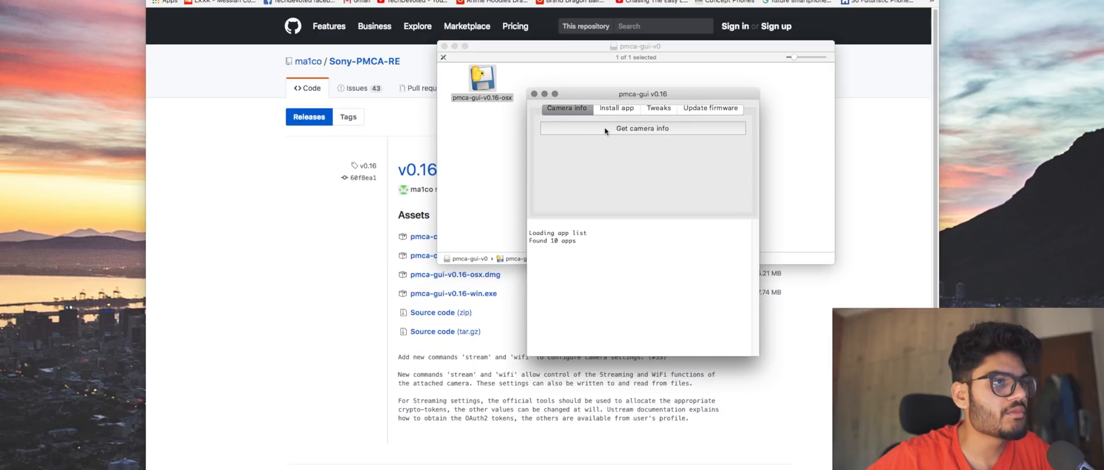
left_click(642, 128)
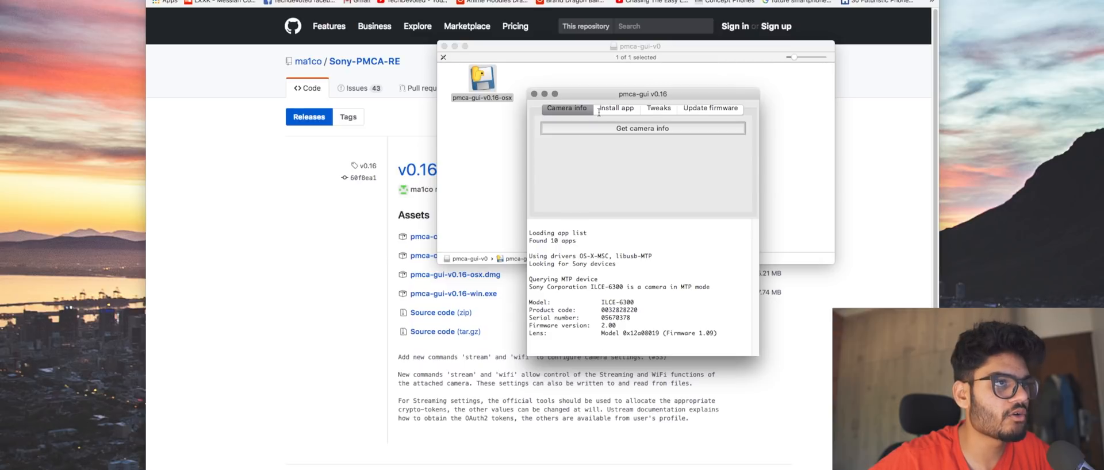
left_click(616, 108)
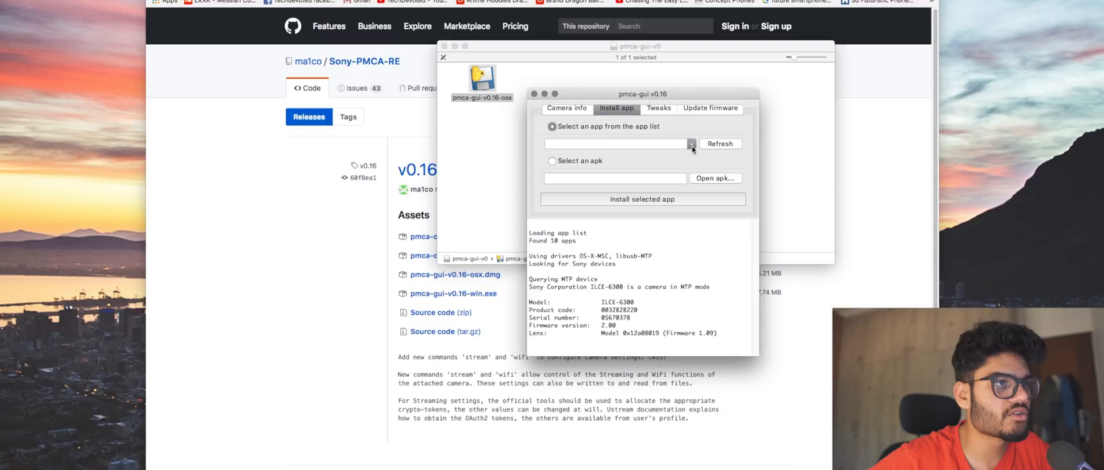
- Select dof-math from the dropdown of 10 installable camera apps
left_click(690, 143)
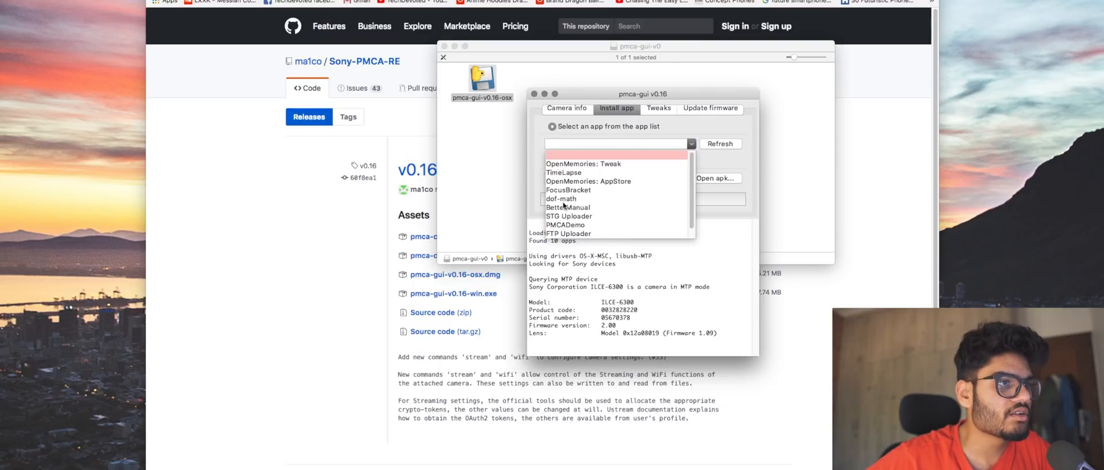
mouse_move(593, 161)
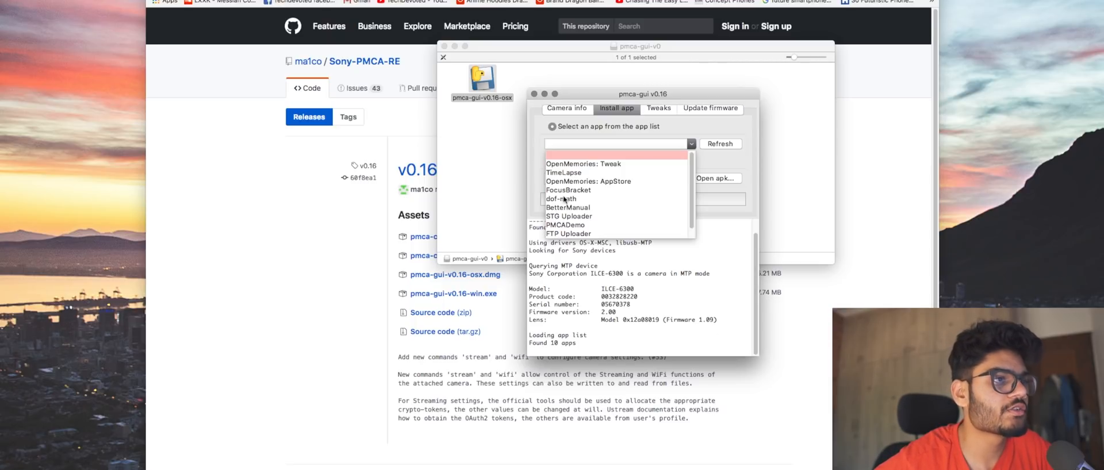
left_click(560, 199)
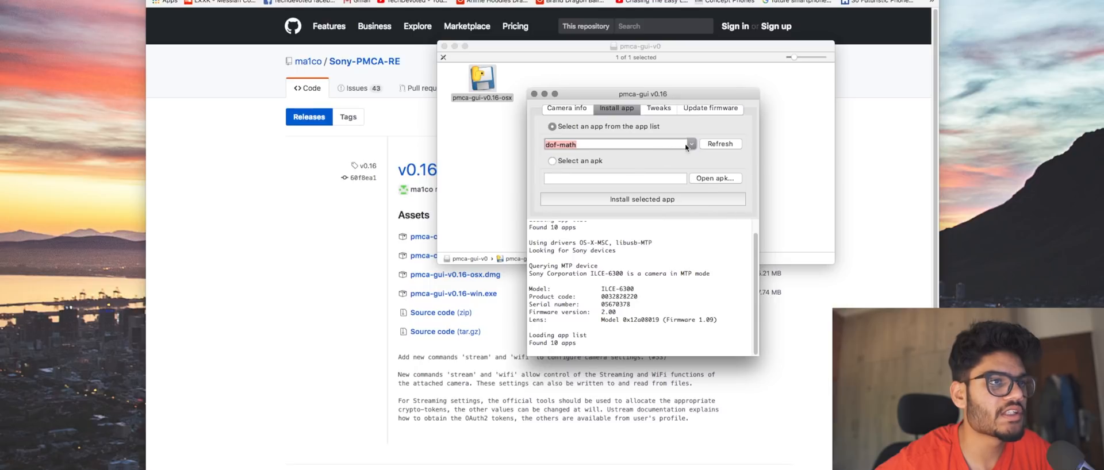
mouse_move(660, 199)
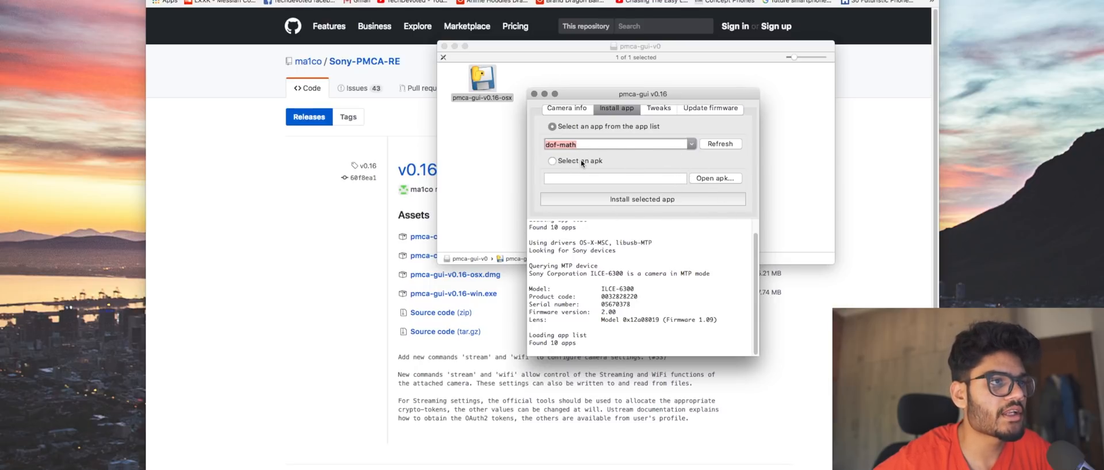
- Switch to 'Select an apk', browse the Desktop, and cancel without choosing a file
left_click(552, 161)
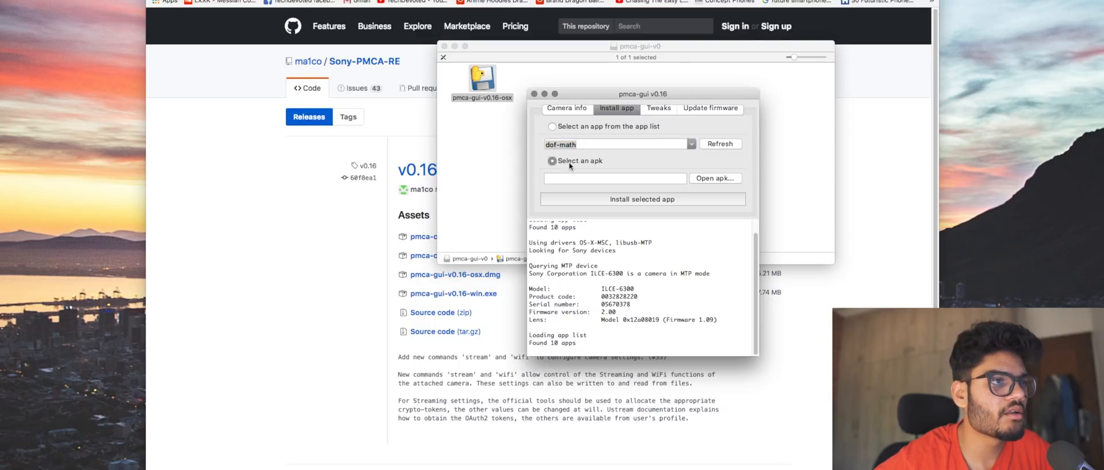
mouse_move(730, 177)
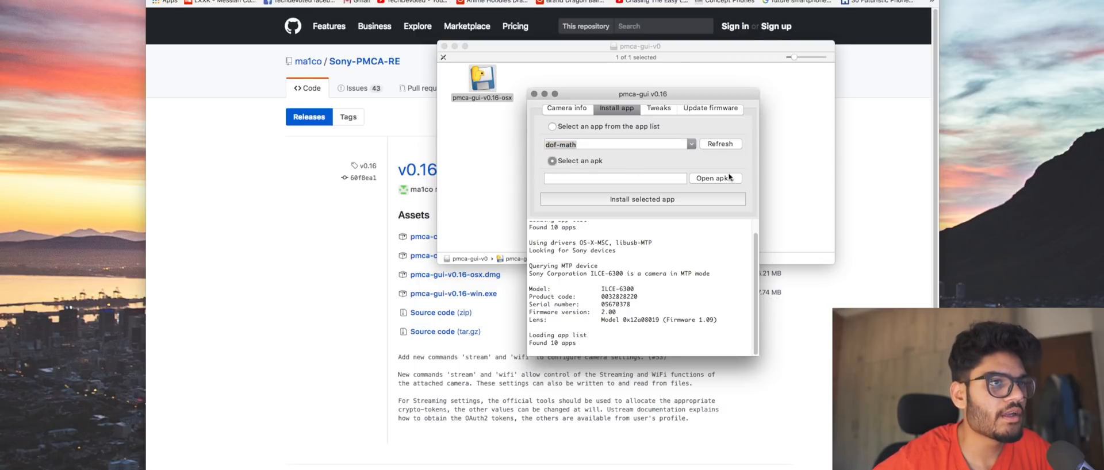
left_click(714, 177)
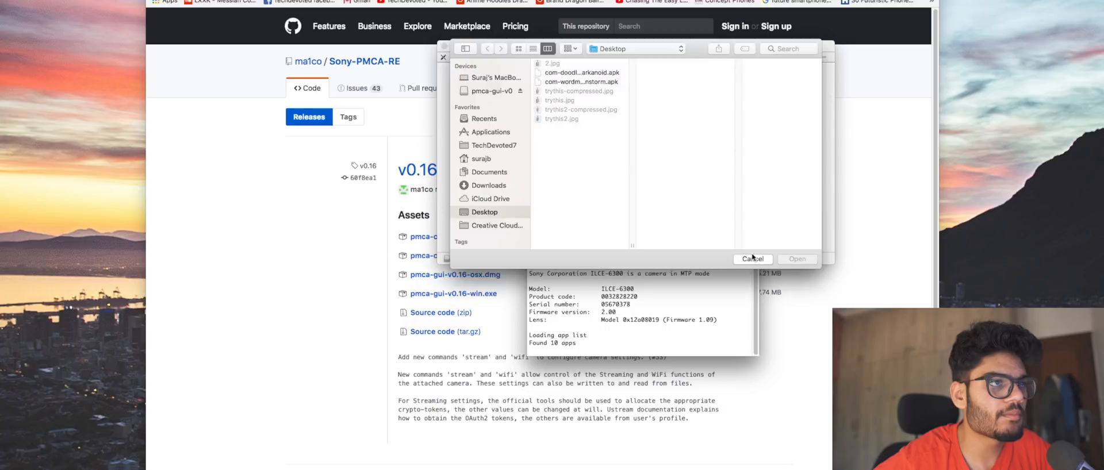
left_click(752, 259)
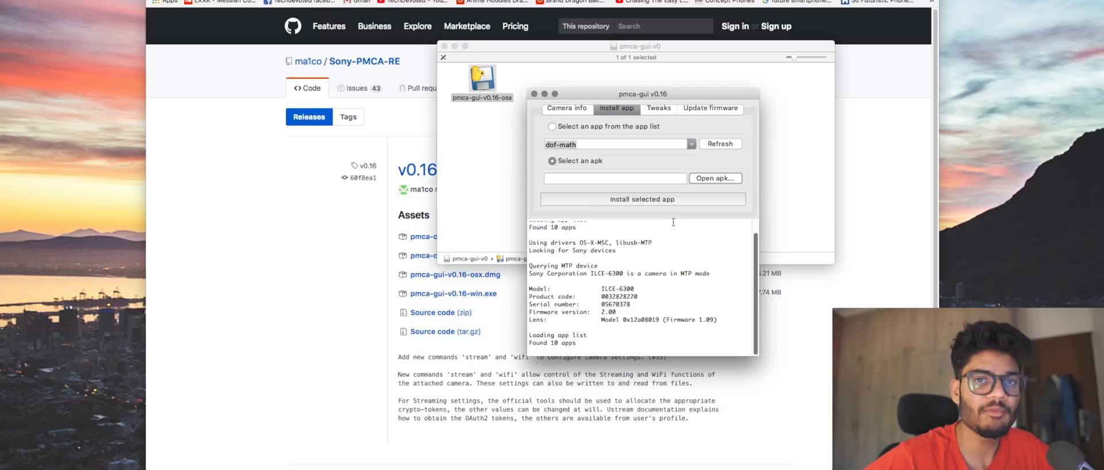
- Return to 'Select an app from the app list' and install dof-math onto the camera
left_click(552, 126)
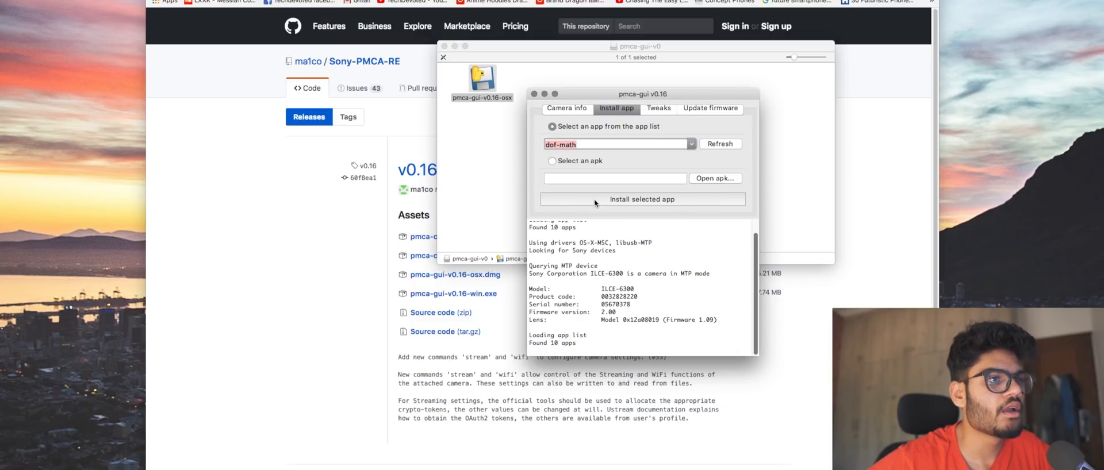
left_click(642, 199)
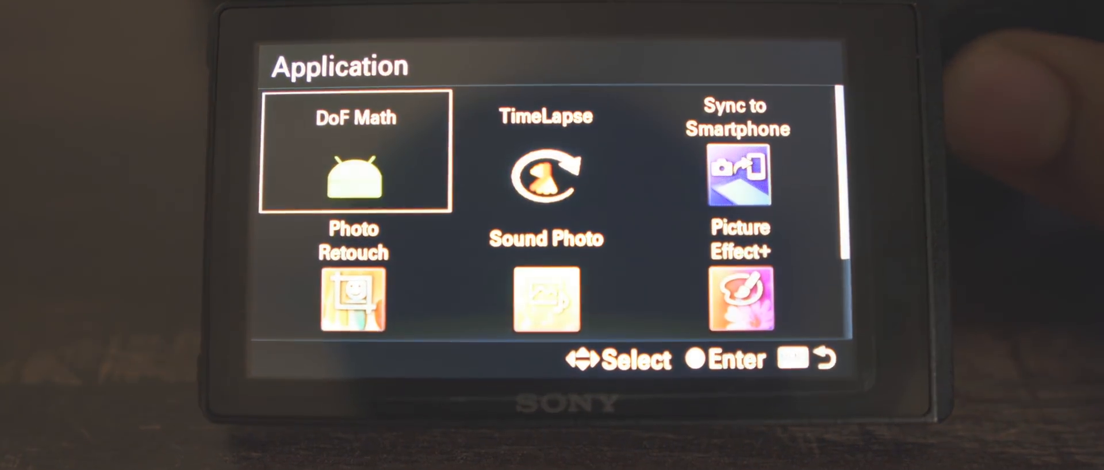
- Start DoF Math from the camera's Application list, showing f/1.4, 1.4 m, 50 mm figures
left_click(355, 153)
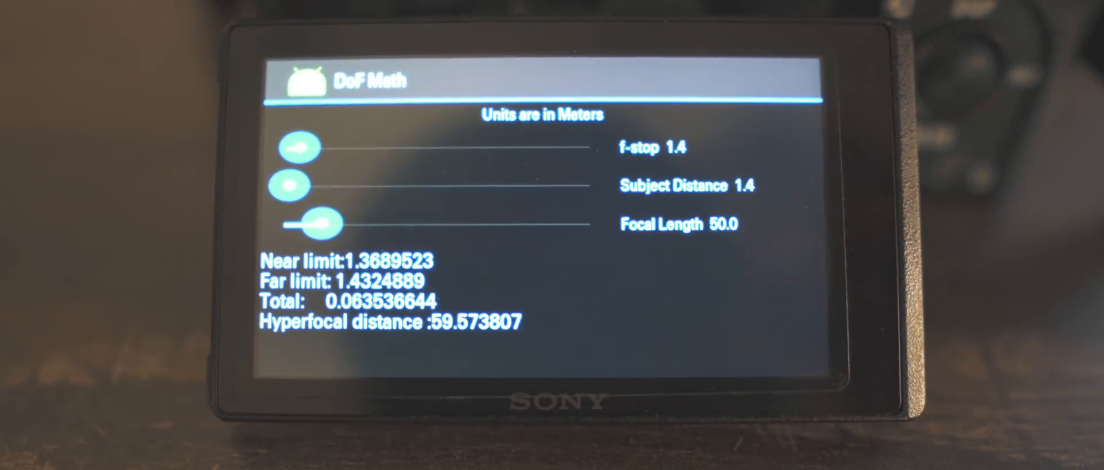